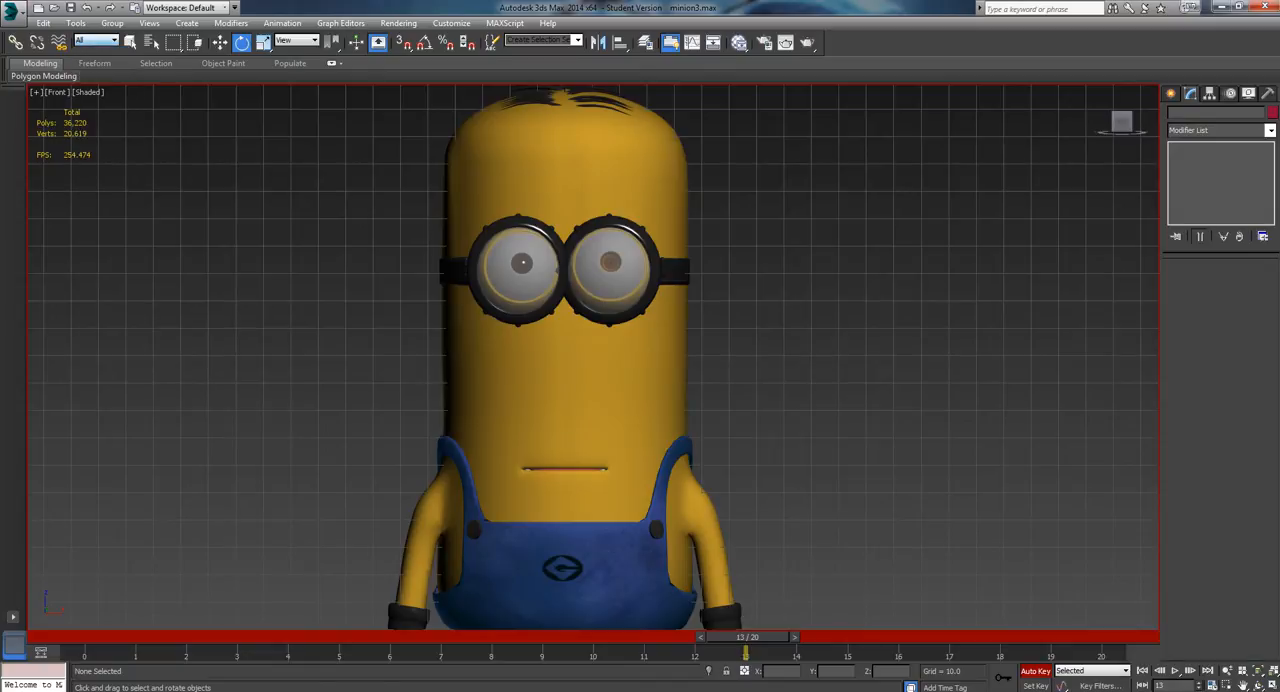
Step: Select the Glass002 group on the minion's right goggle in the Front viewport
click(519, 270)
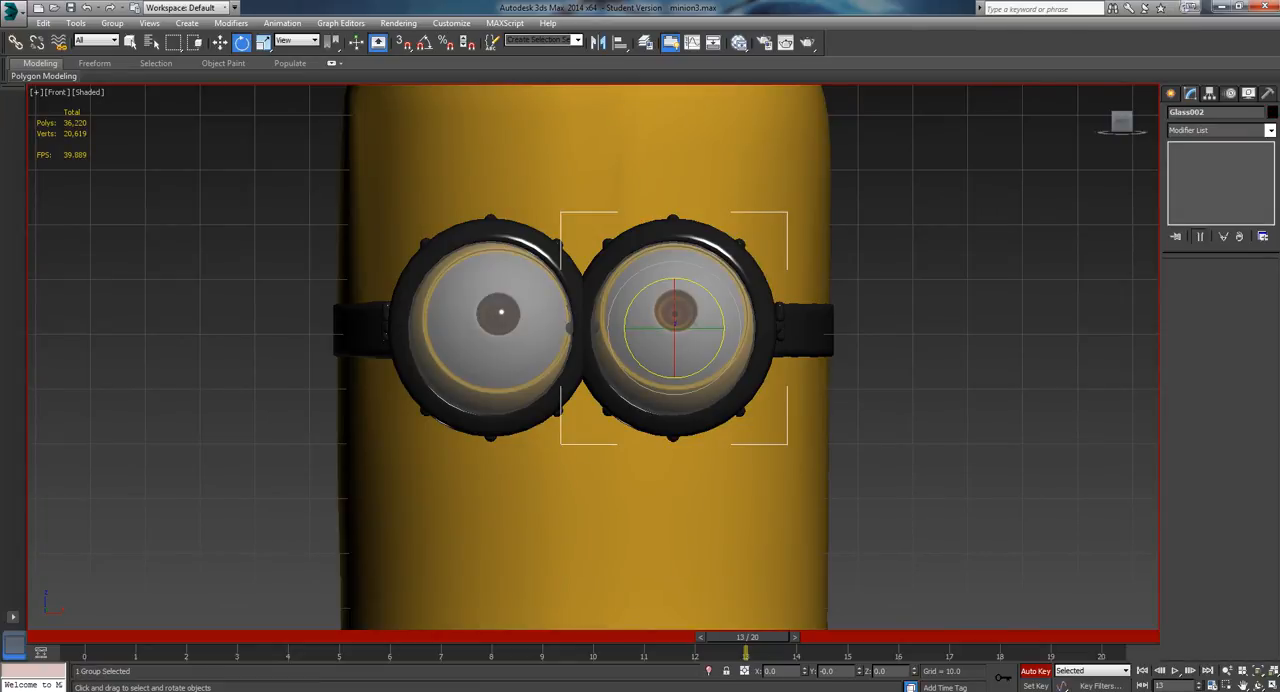
Step: Bring up the quad menu on the selected Glass002 to hide it
right_click(675, 320)
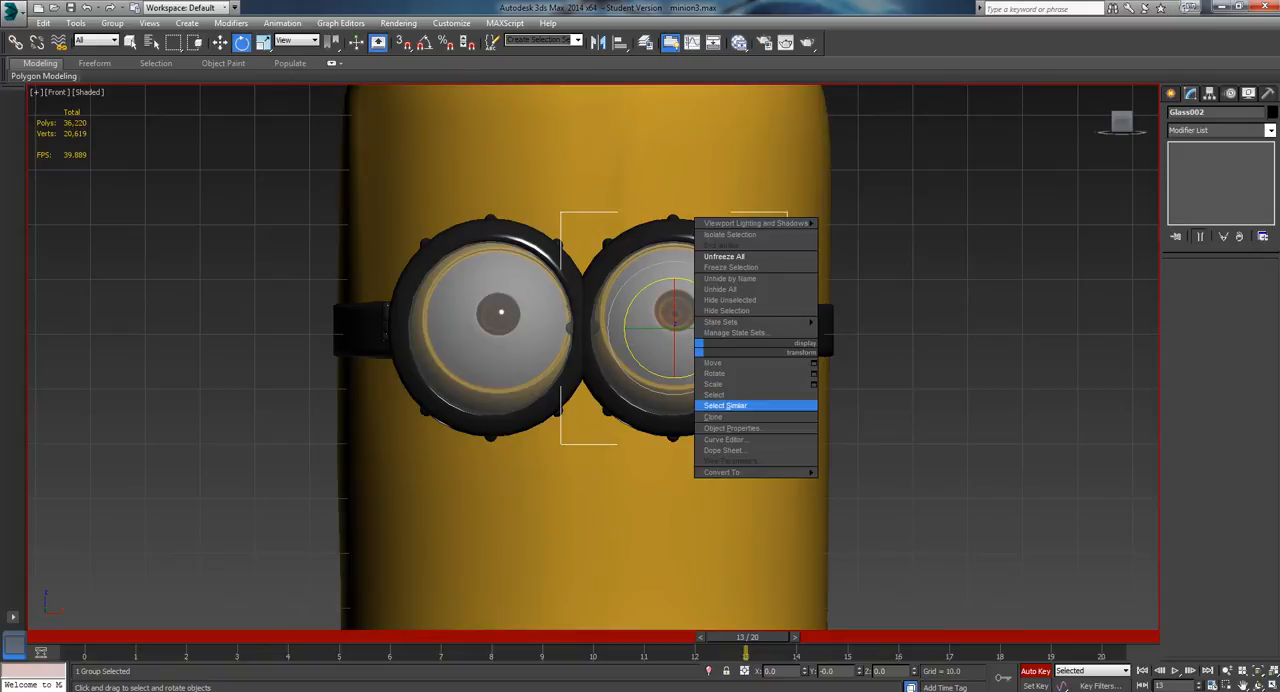
mouse_move(720, 321)
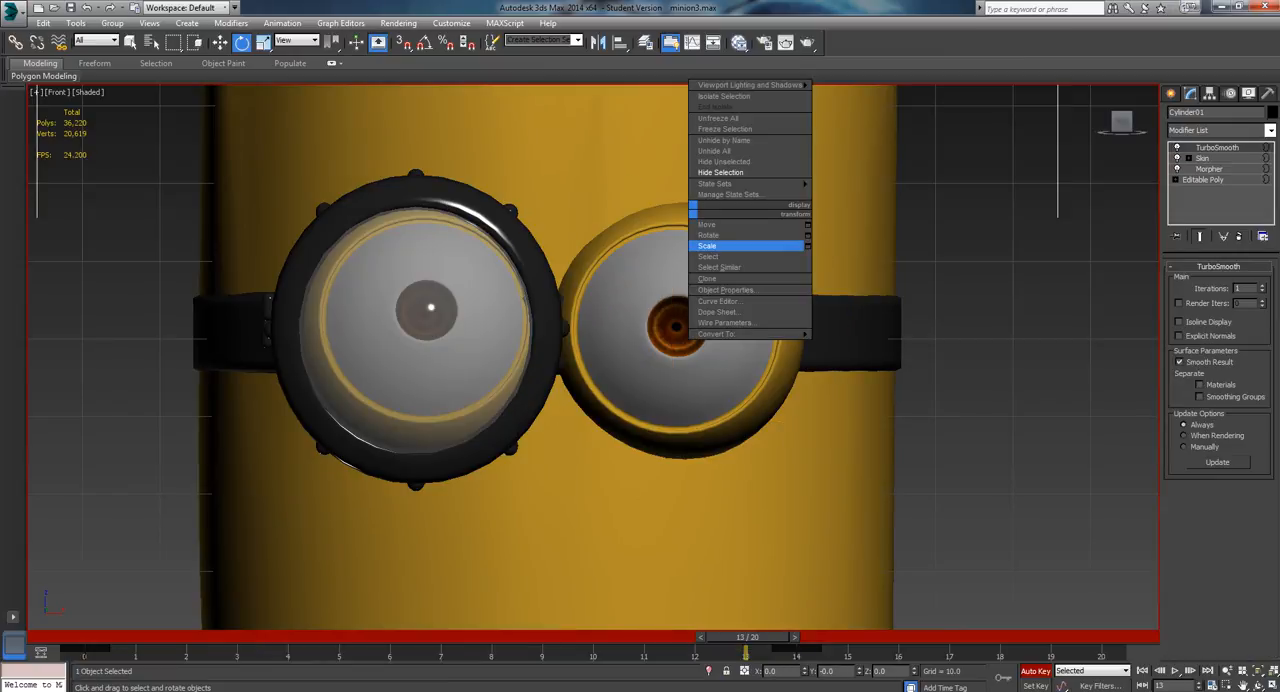
mouse_move(723, 140)
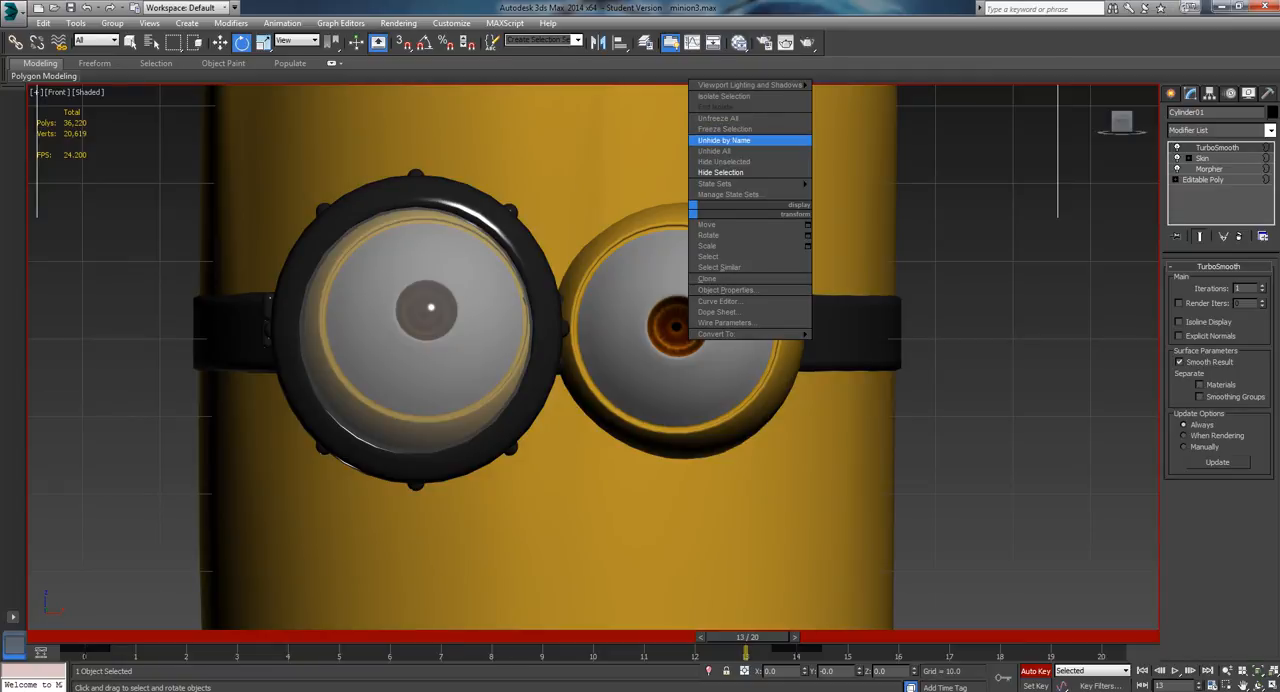
Step: Restore Glass002 from the Unhide by Name list
click(723, 140)
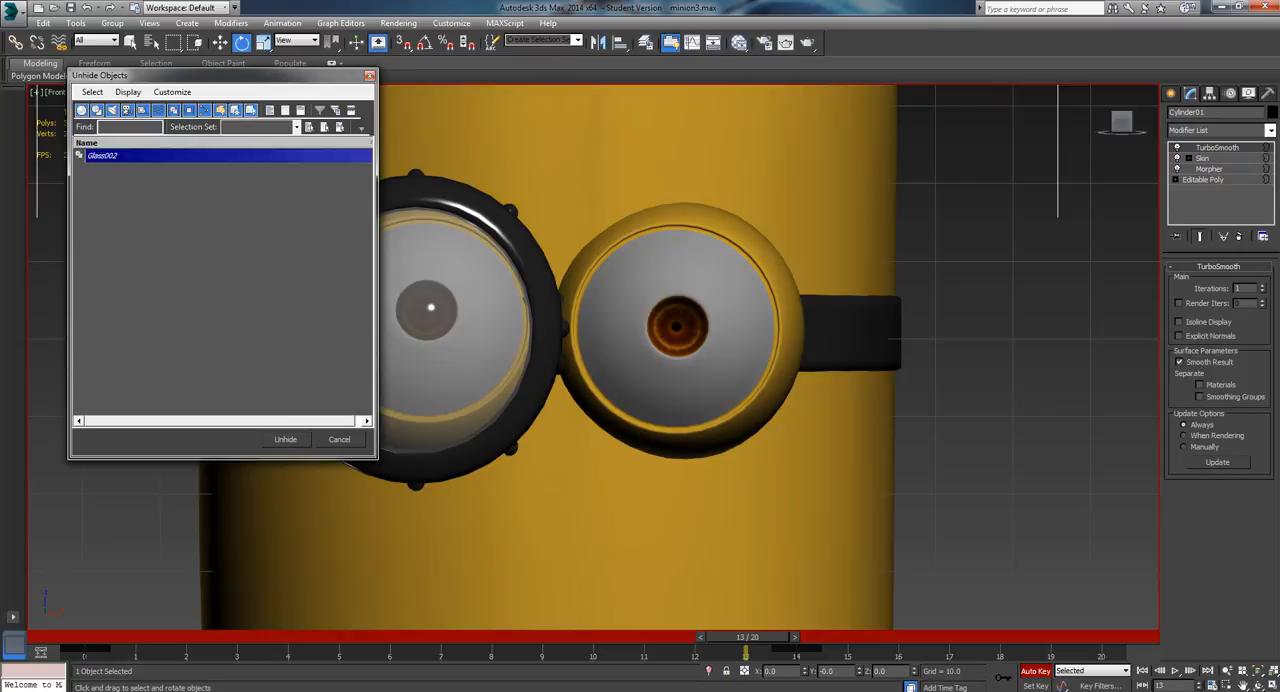
click(285, 439)
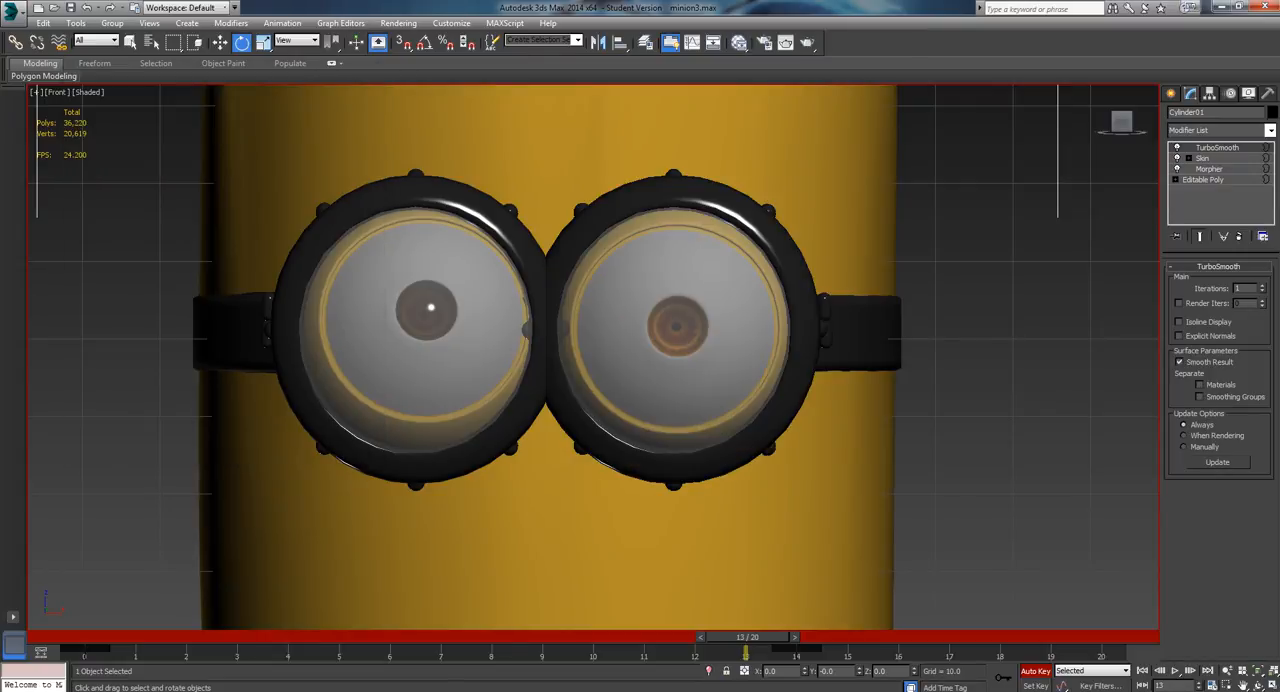